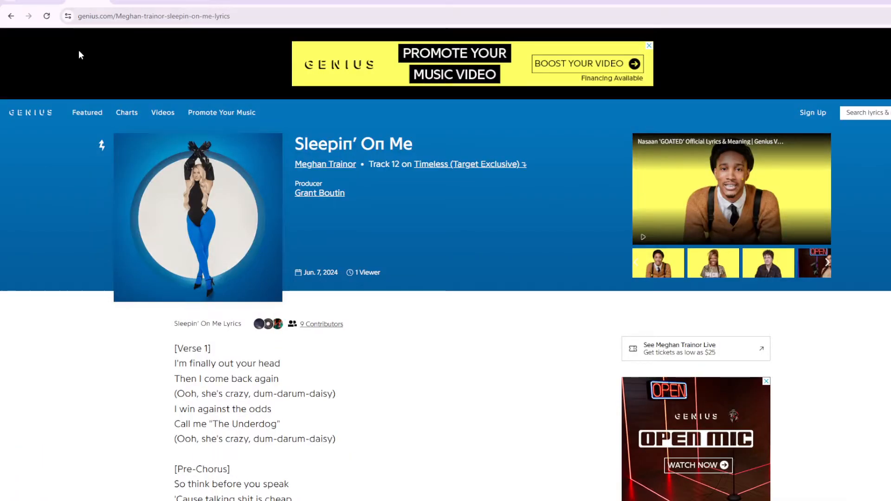
Step: Scroll past the song header to show Verse 1, the pre-chorus and the first Chorus
{"action": "scroll", "scroll_direction": "down", "scroll_amount": 3}
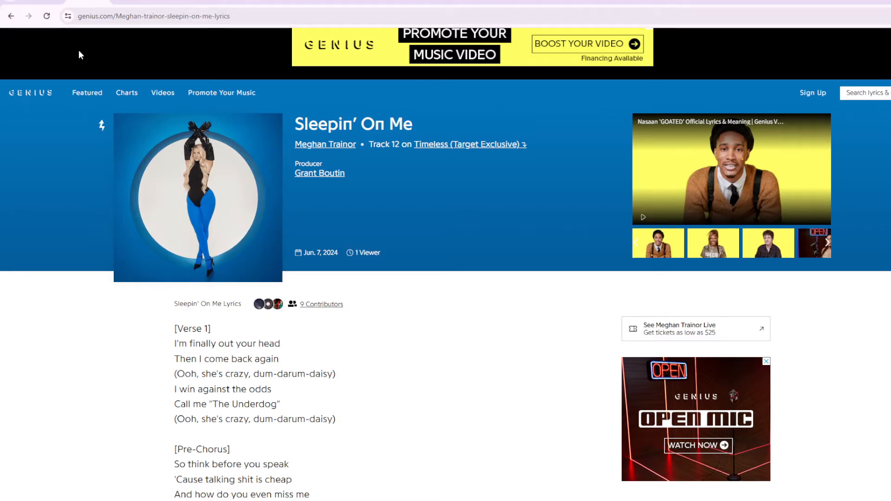
{"action": "scroll", "scroll_direction": "down", "scroll_amount": 3}
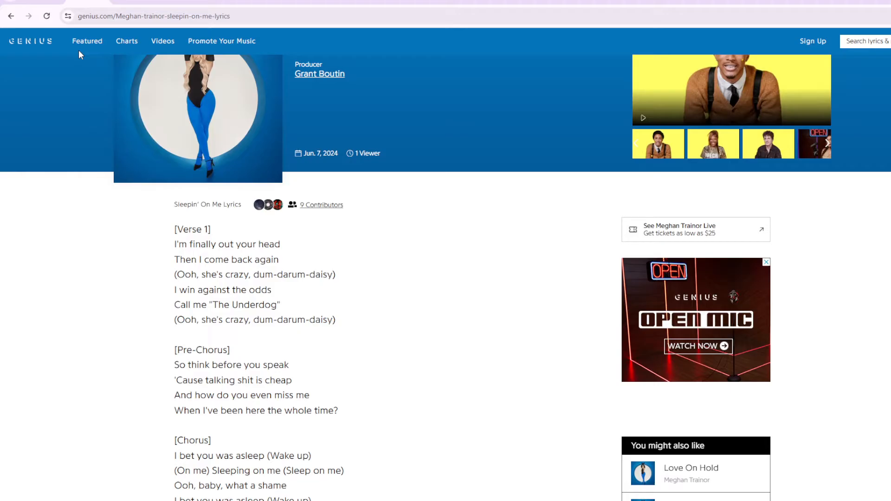
{"action": "scroll", "scroll_direction": "down", "scroll_amount": 3}
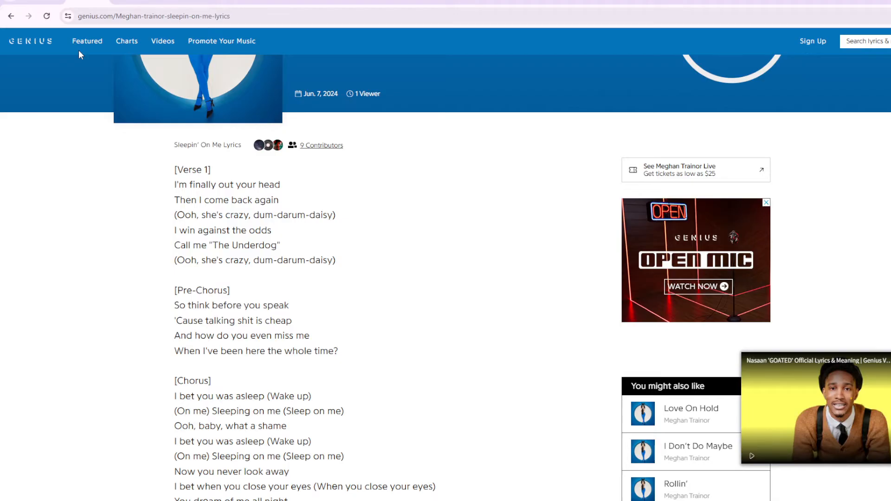
{"action": "scroll", "scroll_direction": "down", "scroll_amount": 3}
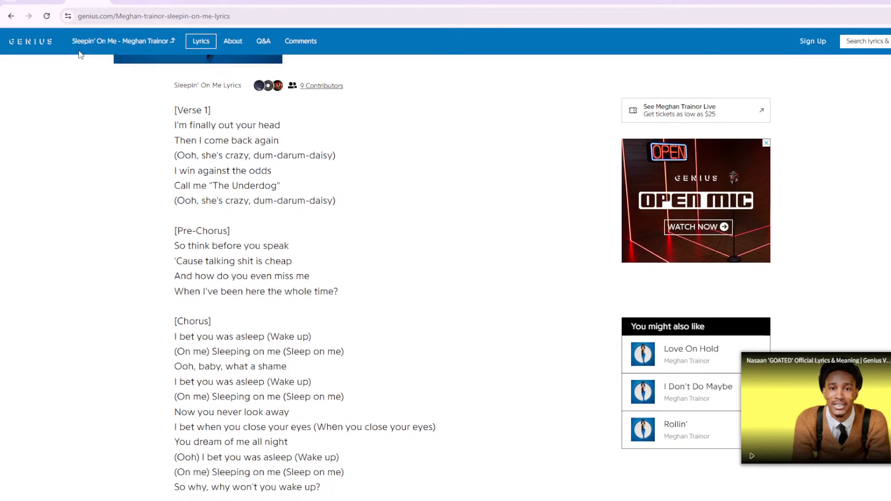
Step: Scroll past the first chorus until the [Verse 2] section and next pre-chorus appear
{"action": "scroll", "scroll_direction": "down", "scroll_amount": 3}
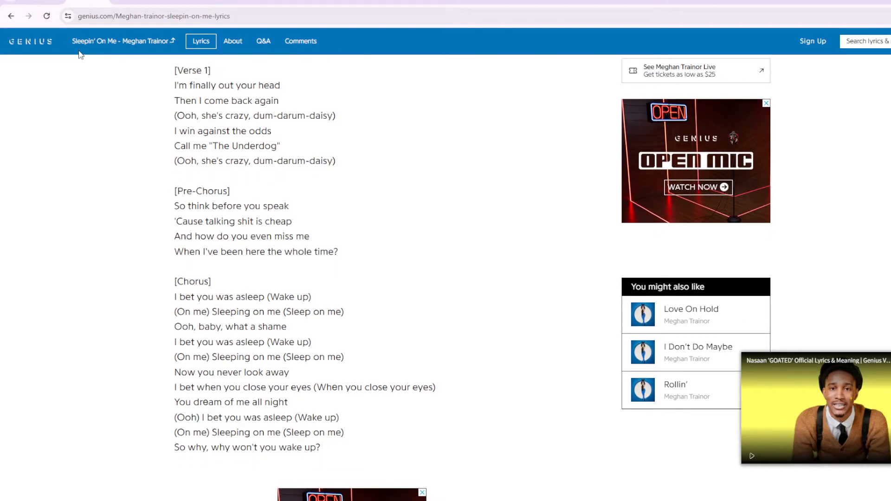
{"action": "scroll", "scroll_direction": "down", "scroll_amount": 3}
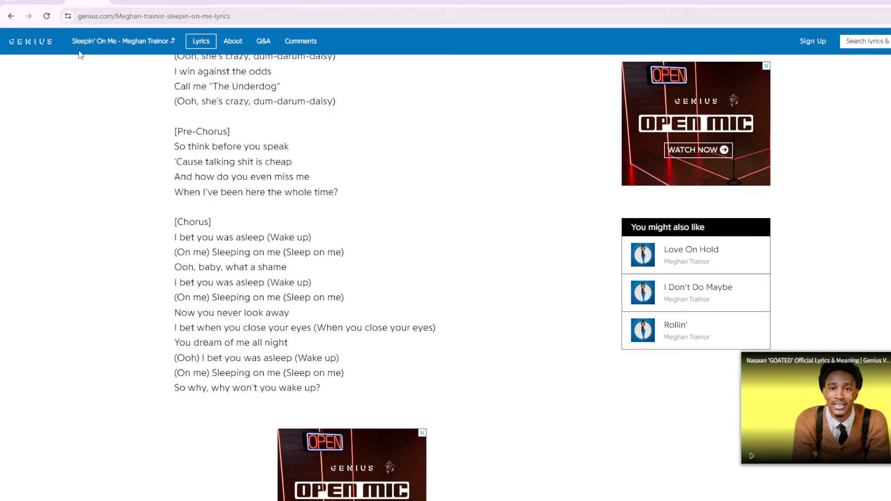
{"action": "scroll", "scroll_direction": "down", "scroll_amount": 3}
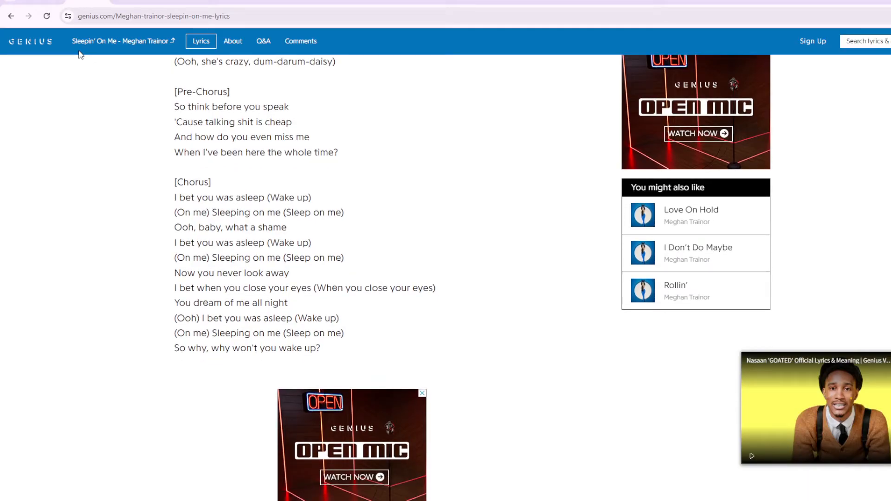
{"action": "scroll", "scroll_direction": "down", "scroll_amount": 3}
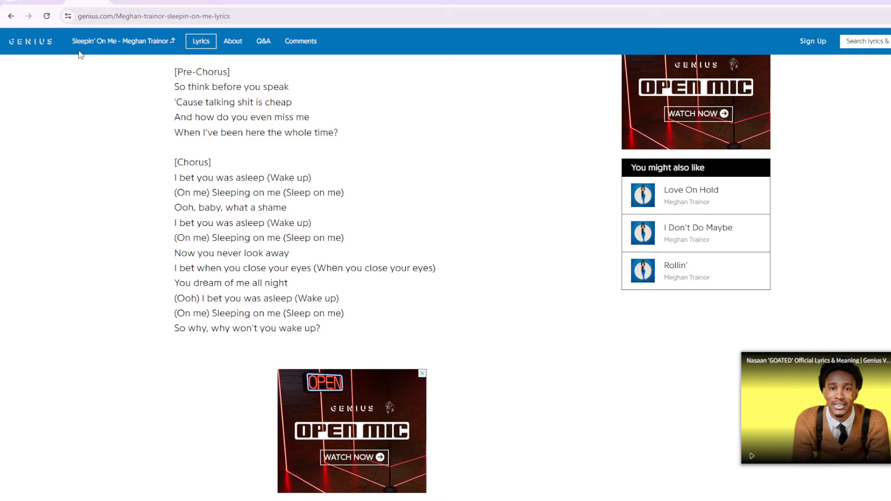
{"action": "scroll", "scroll_direction": "down", "scroll_amount": 3}
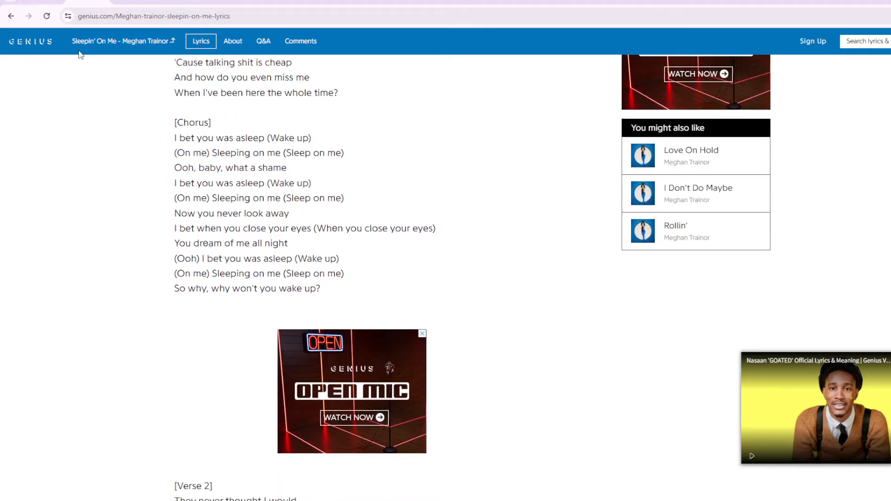
{"action": "scroll", "scroll_direction": "down", "scroll_amount": 3}
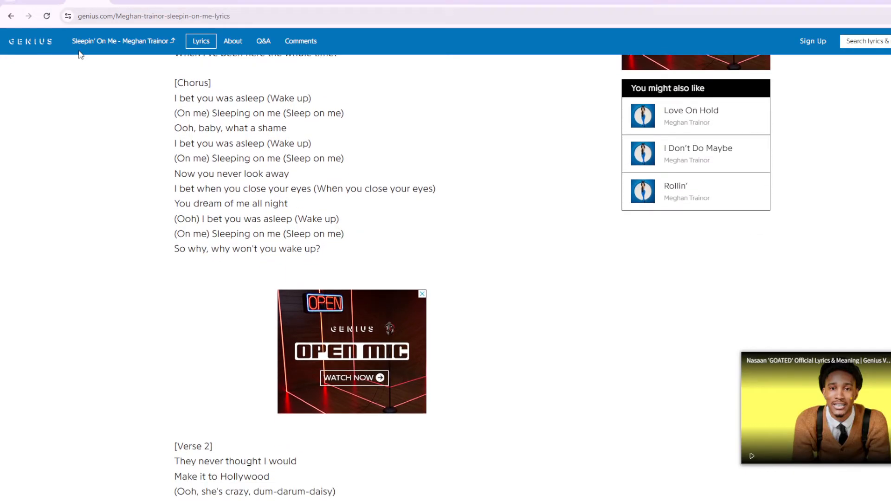
{"action": "scroll", "scroll_direction": "down", "scroll_amount": 3}
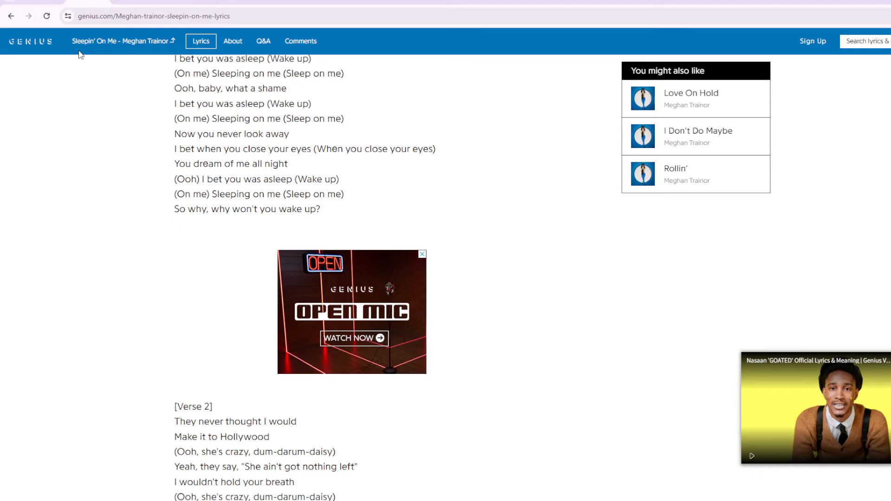
{"action": "scroll", "scroll_direction": "down", "scroll_amount": 3}
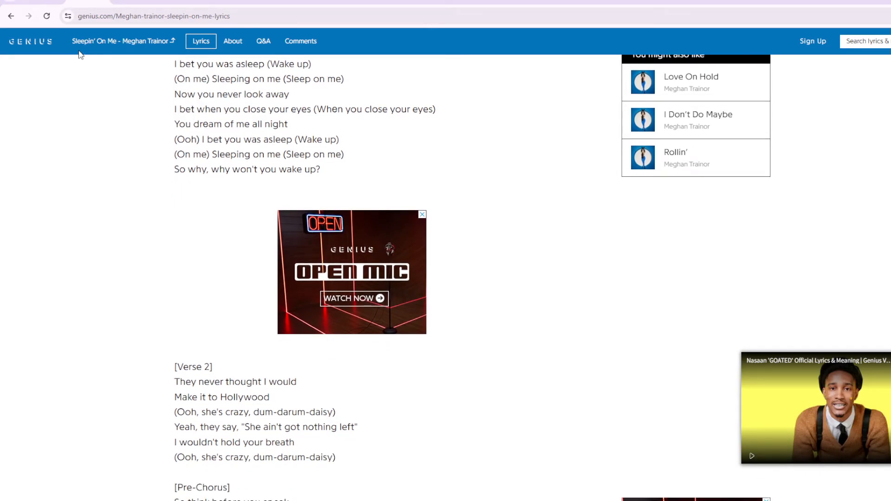
{"action": "left_click", "coordinate": [422, 214]}
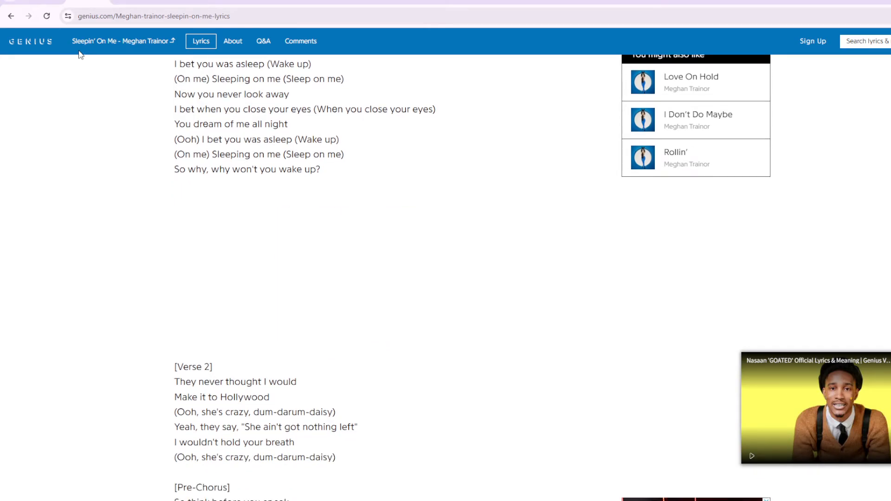
Step: Scroll down to the [Bridge], third pre-chorus and start of the final [Chorus]
{"action": "scroll", "scroll_direction": "down", "scroll_amount": 3}
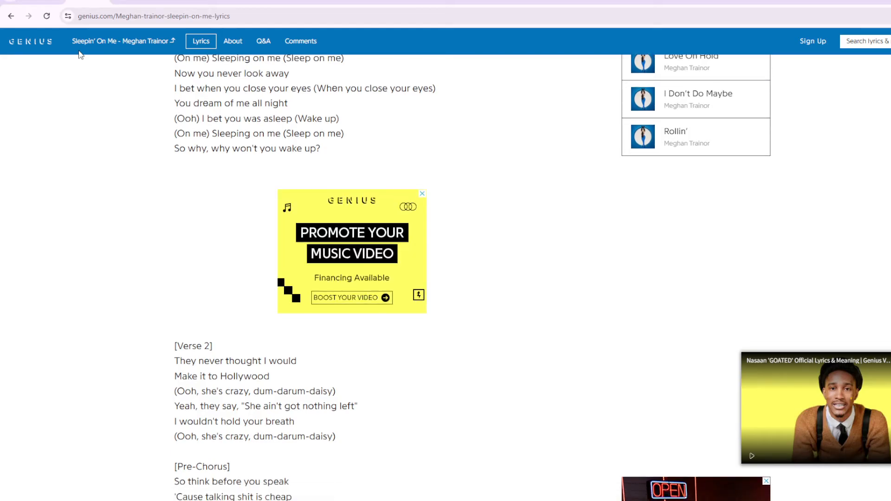
{"action": "scroll", "scroll_direction": "down", "scroll_amount": 3}
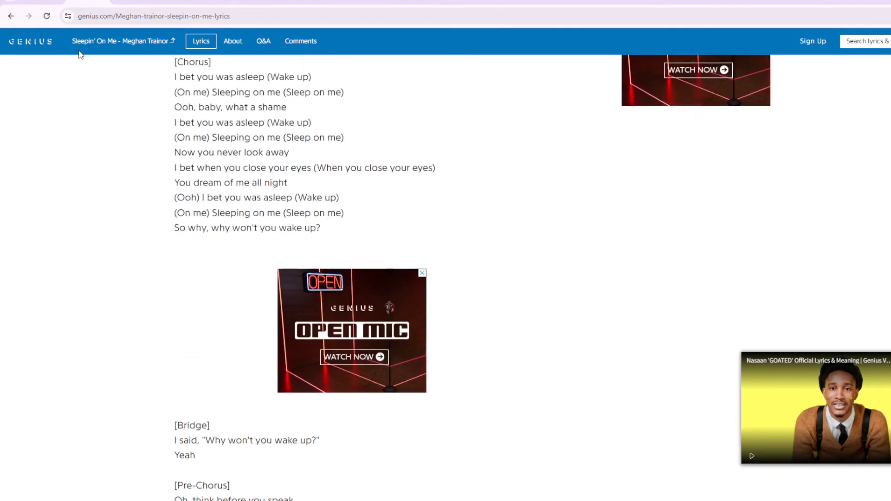
{"action": "scroll", "scroll_direction": "down", "scroll_amount": 3}
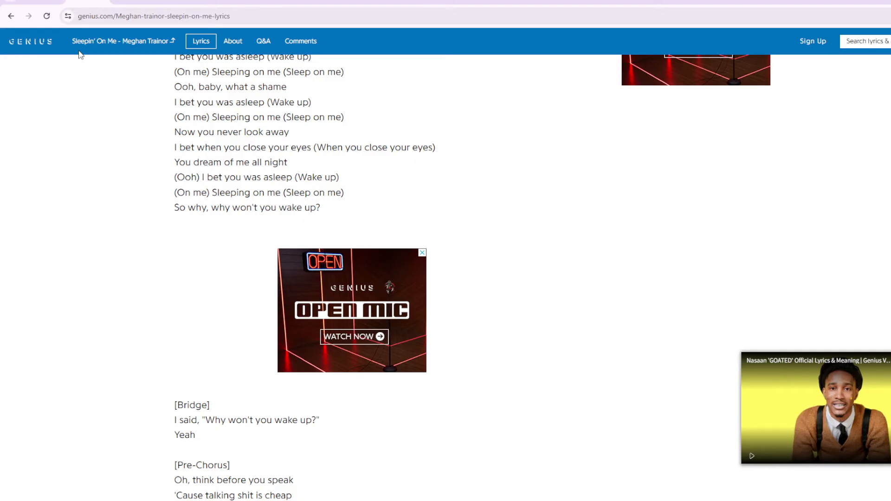
{"action": "scroll", "scroll_direction": "down", "scroll_amount": 3}
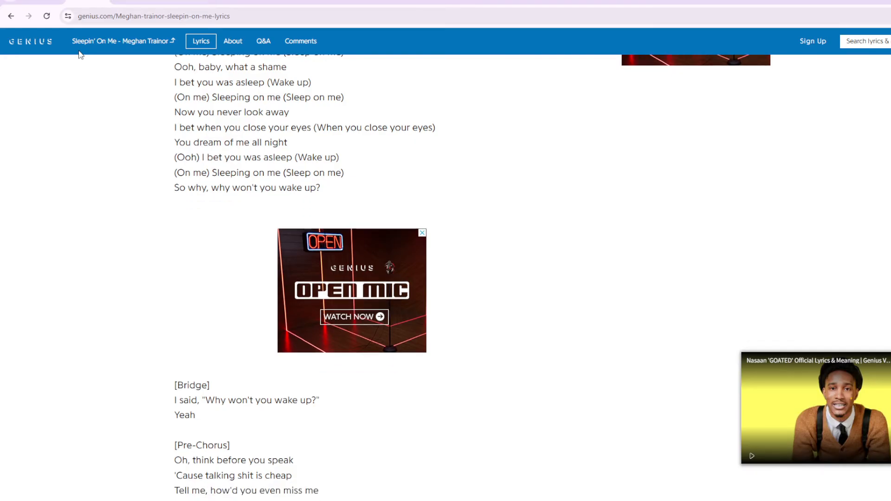
{"action": "scroll", "scroll_direction": "down", "scroll_amount": 3}
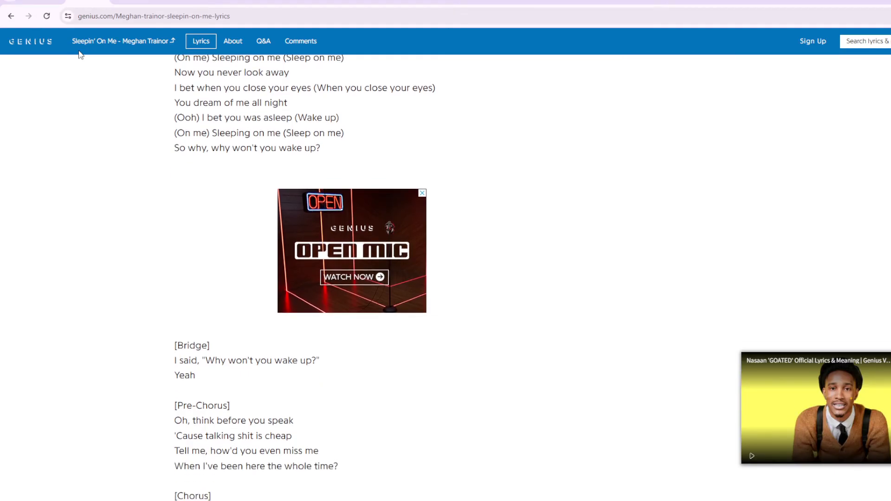
{"action": "scroll", "scroll_direction": "down", "scroll_amount": 3}
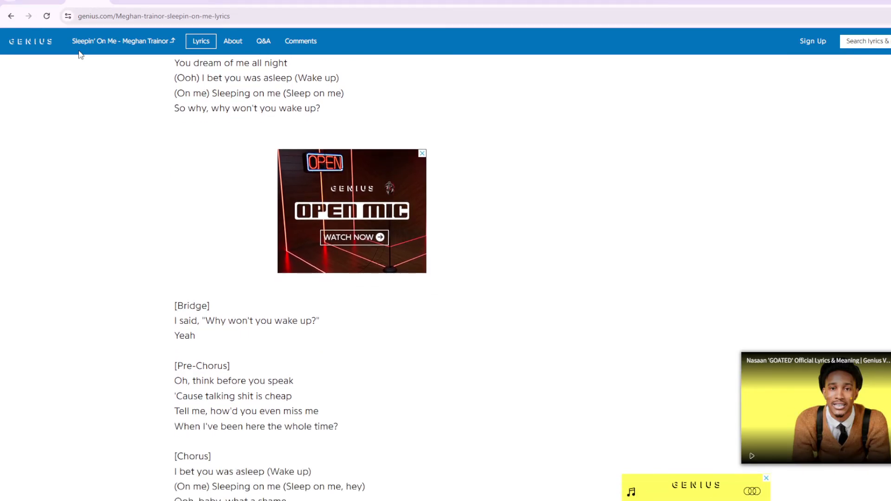
{"action": "scroll", "scroll_direction": "down", "scroll_amount": 3}
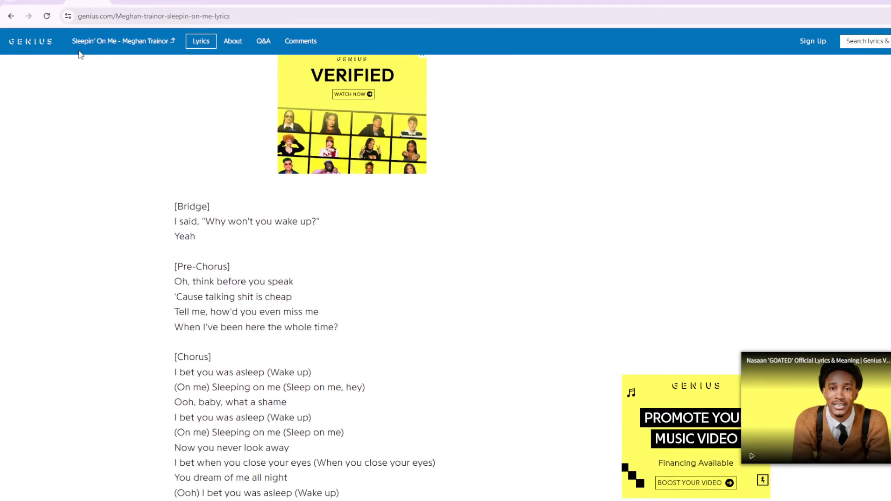
Step: Scroll to the [Outro] with the Facebook, Twitter and Embed share buttons below
{"action": "scroll", "scroll_direction": "down", "scroll_amount": 3}
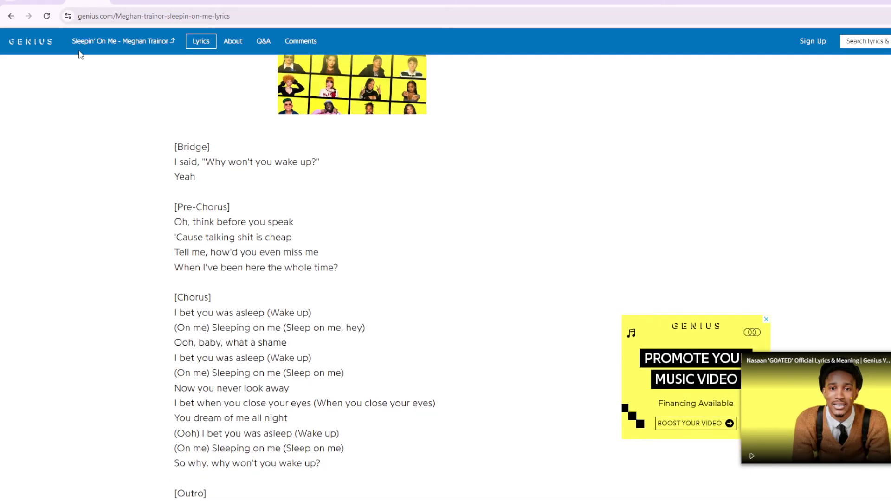
{"action": "scroll", "scroll_direction": "down", "scroll_amount": 3}
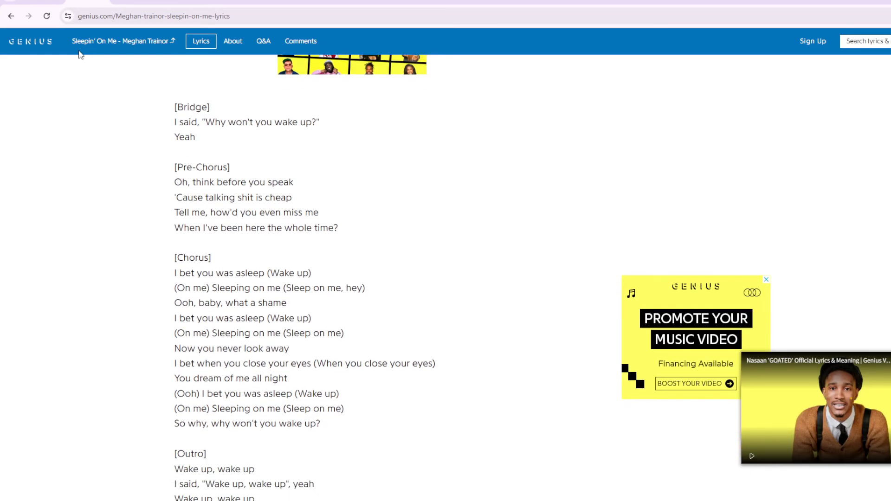
{"action": "scroll", "scroll_direction": "down", "scroll_amount": 3}
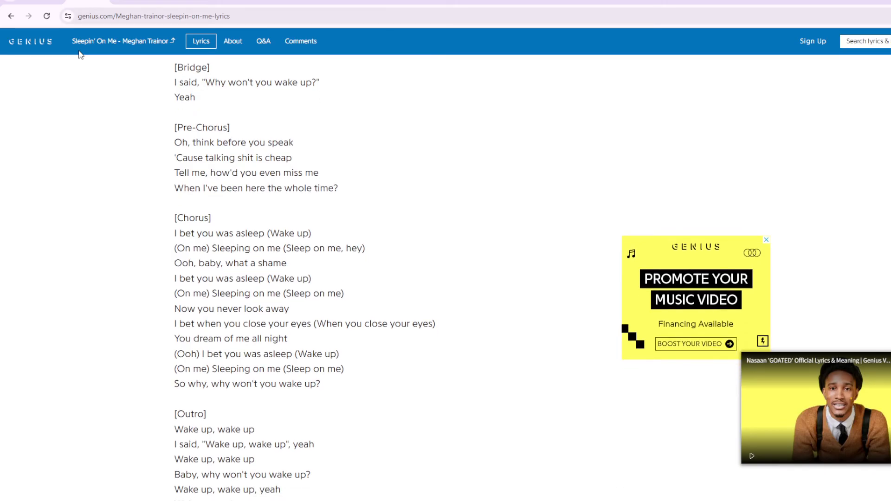
{"action": "scroll", "scroll_direction": "down", "scroll_amount": 3}
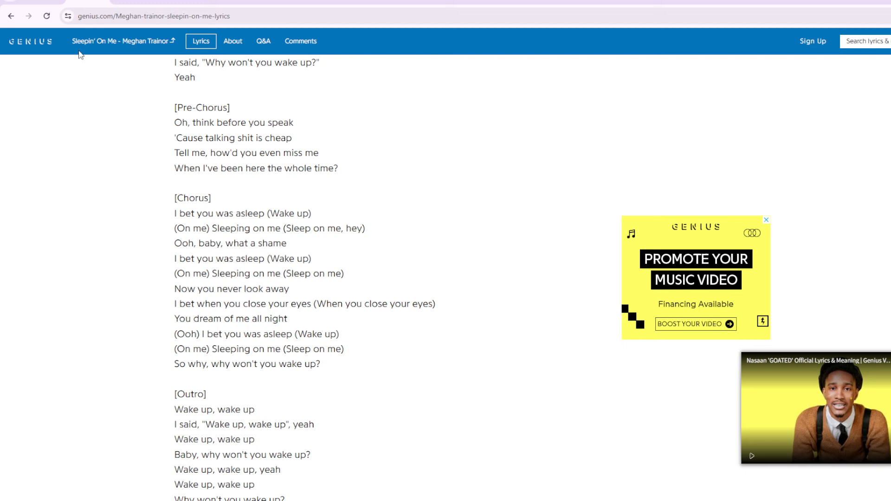
{"action": "scroll", "scroll_direction": "down", "scroll_amount": 3}
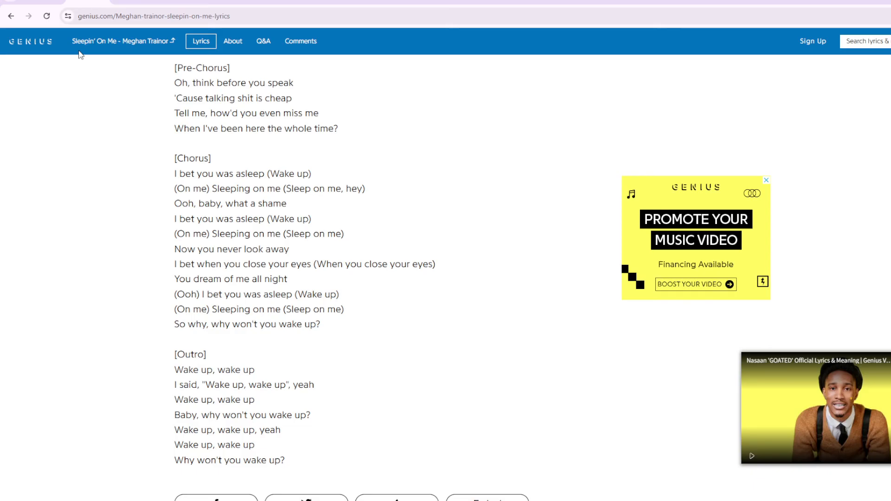
{"action": "scroll", "scroll_direction": "down", "scroll_amount": 3}
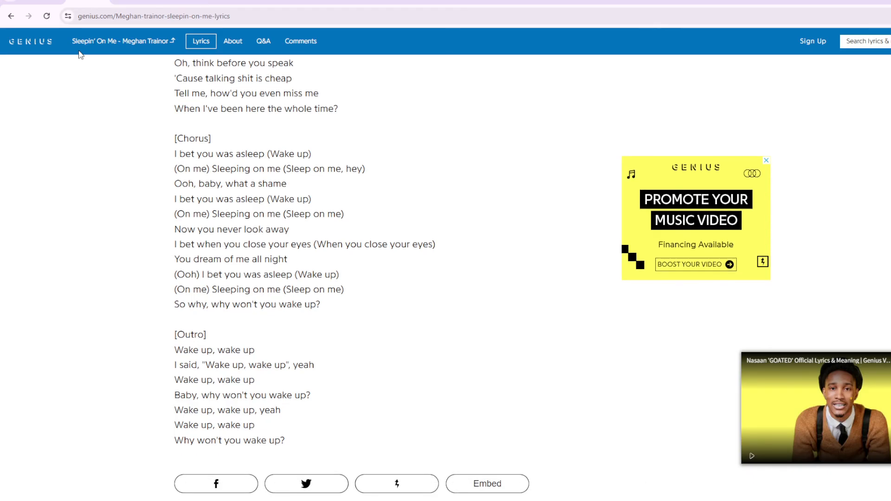